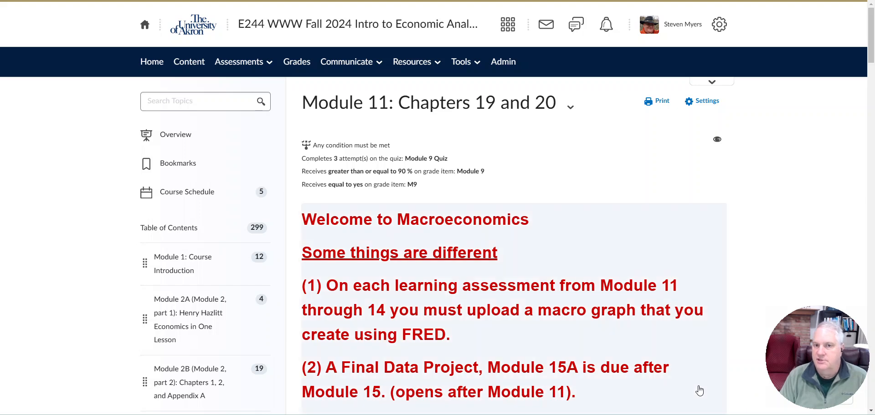
pyautogui.moveTo(676, 215)
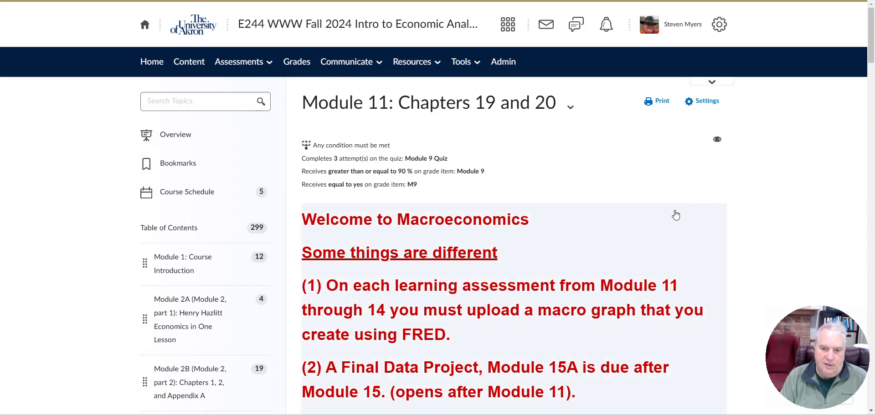
pyautogui.moveTo(618, 204)
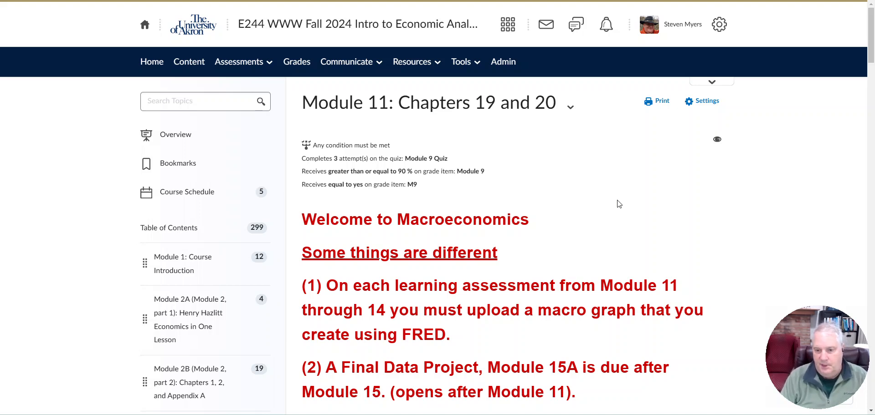
# Step: Scroll past the FRED graph requirement to the Current Data Sources BEA and BLS links
pyautogui.scroll(-3)
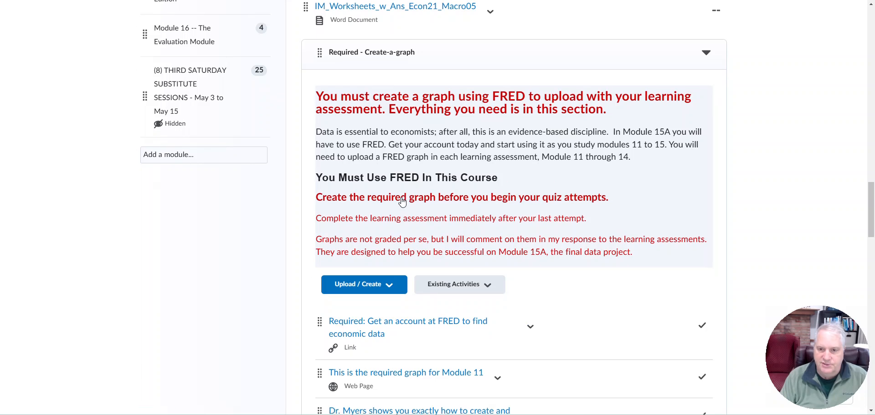
pyautogui.moveTo(407, 183)
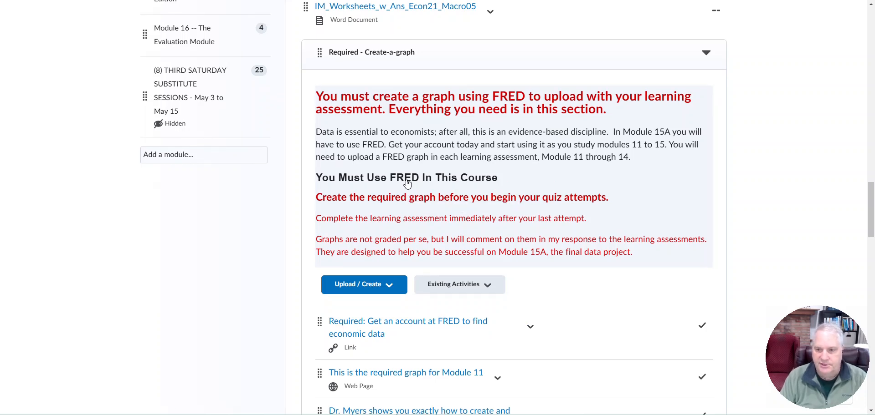
pyautogui.scroll(-3)
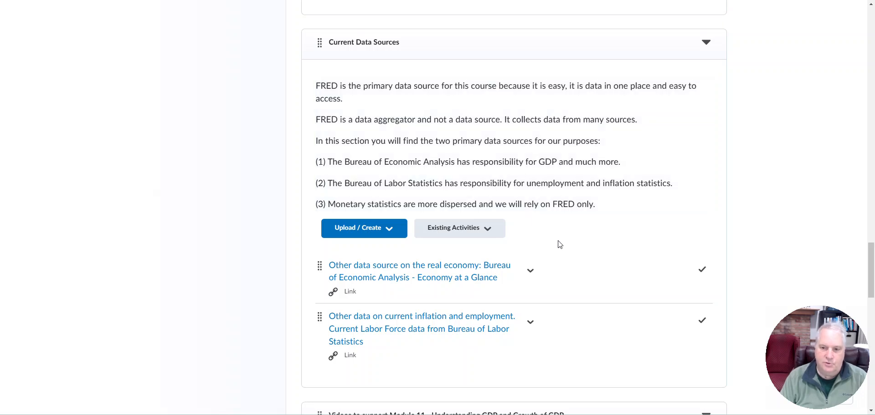
pyautogui.scroll(-3)
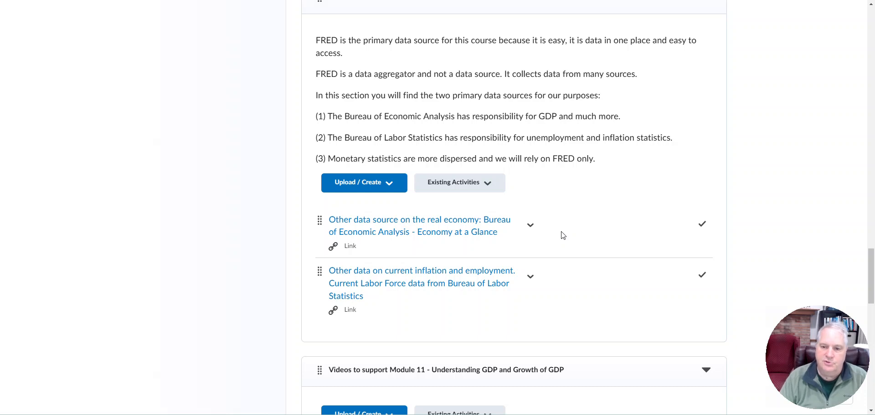
pyautogui.moveTo(548, 214)
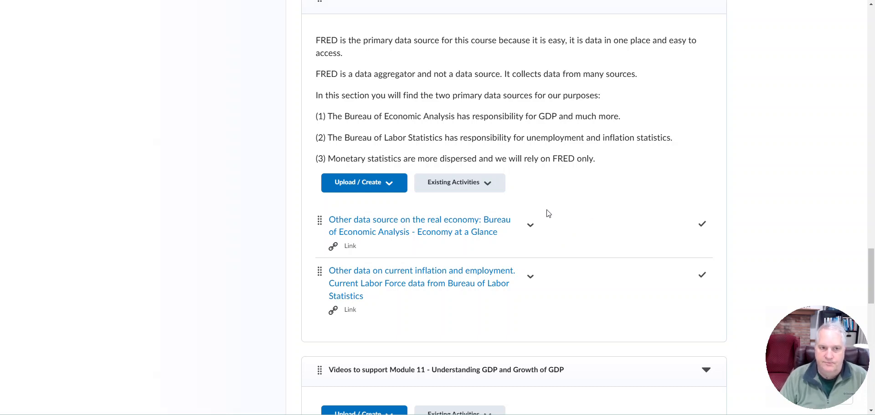
pyautogui.moveTo(363, 232)
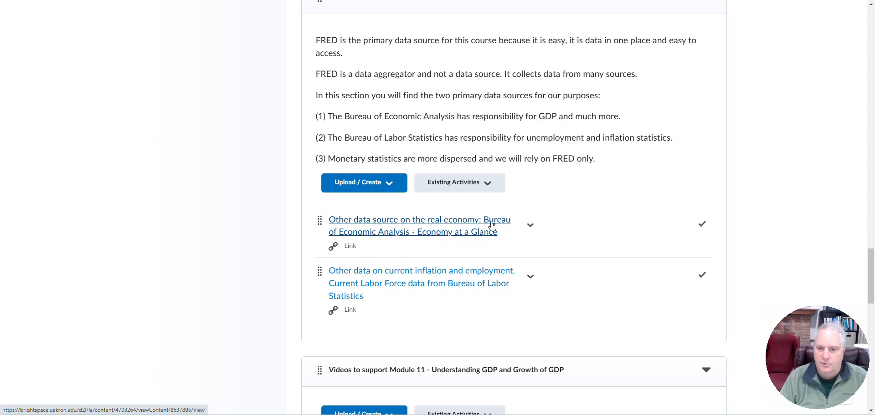
# Step: Open BEA's Economy at a Glance and review GDP, personal income and international transactions
pyautogui.click(419, 219)
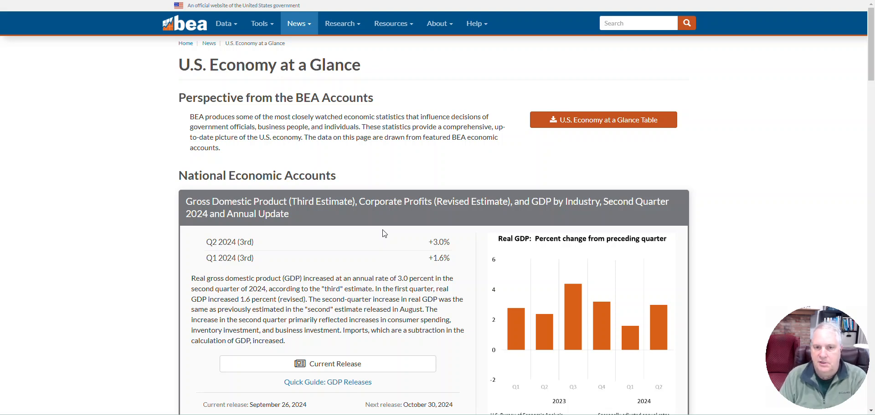
pyautogui.moveTo(375, 238)
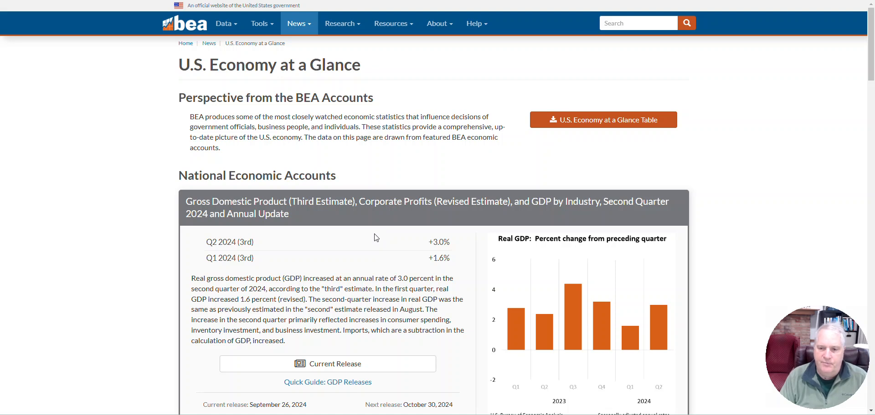
pyautogui.scroll(-3)
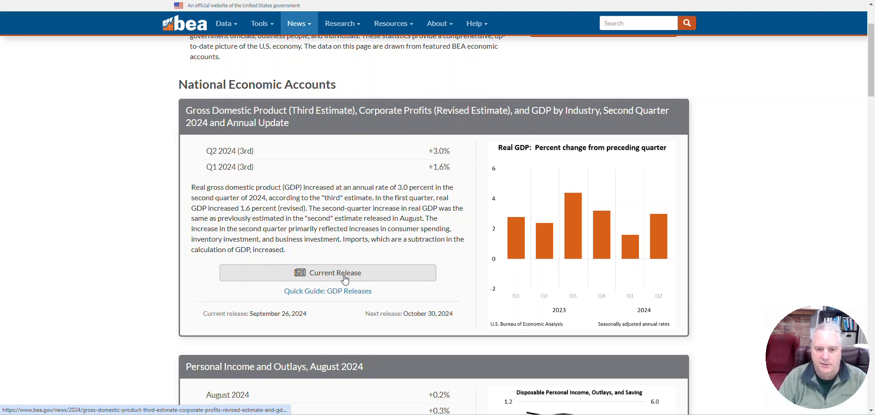
pyautogui.moveTo(328, 291)
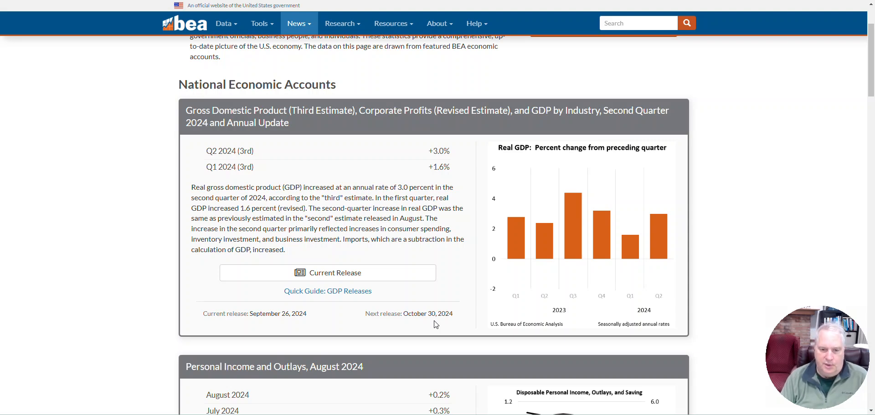
pyautogui.scroll(-3)
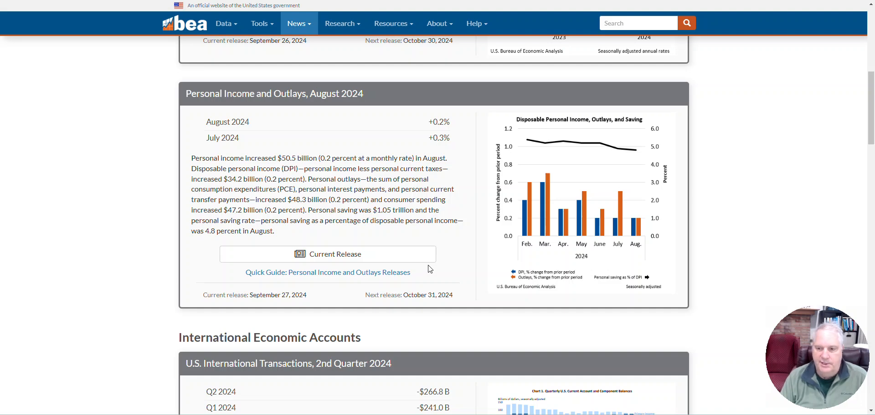
pyautogui.scroll(-3)
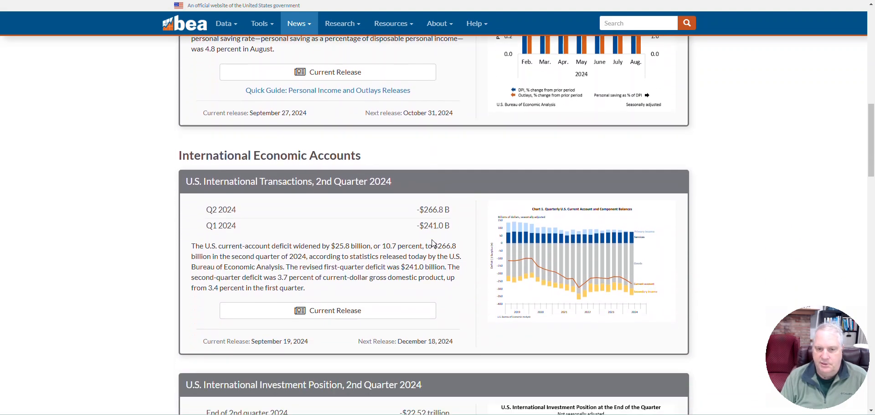
pyautogui.scroll(-3)
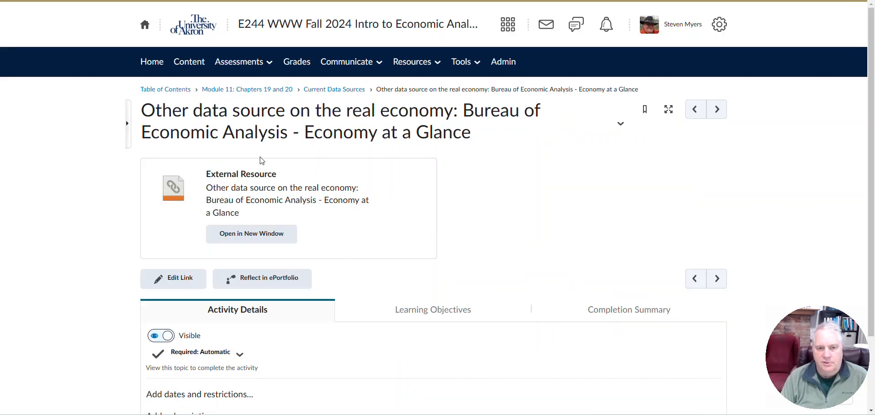
# Step: Advance to the next topic, the BLS Economy at a Glance data tables
pyautogui.click(251, 234)
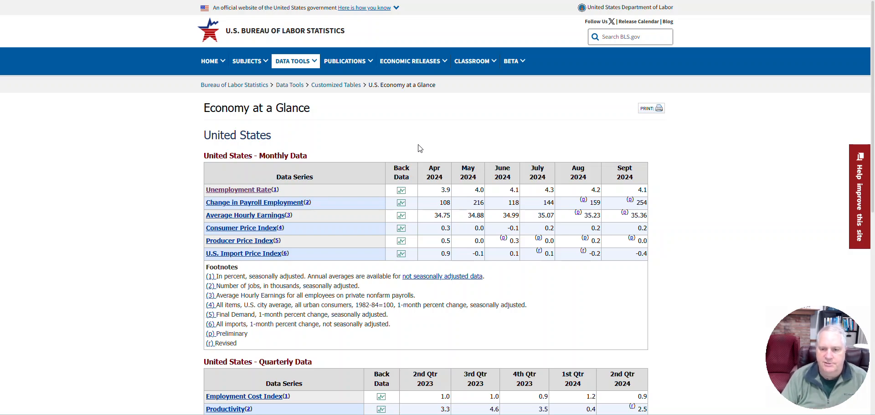
pyautogui.moveTo(344, 62)
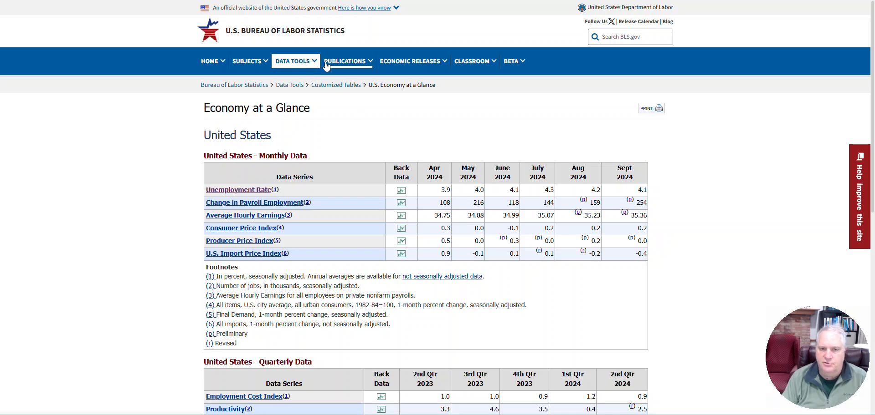
pyautogui.moveTo(305, 102)
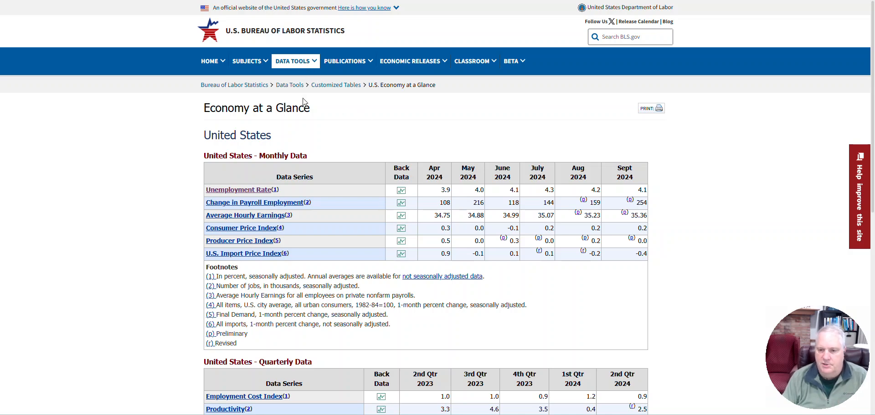
pyautogui.moveTo(660, 208)
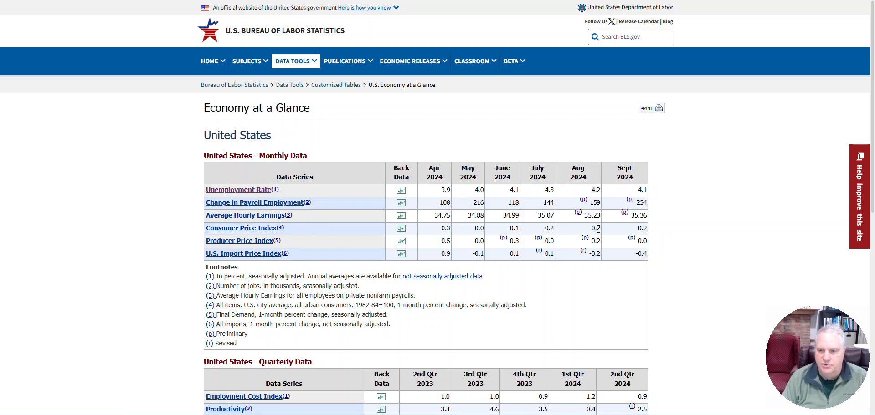
pyautogui.moveTo(240, 228)
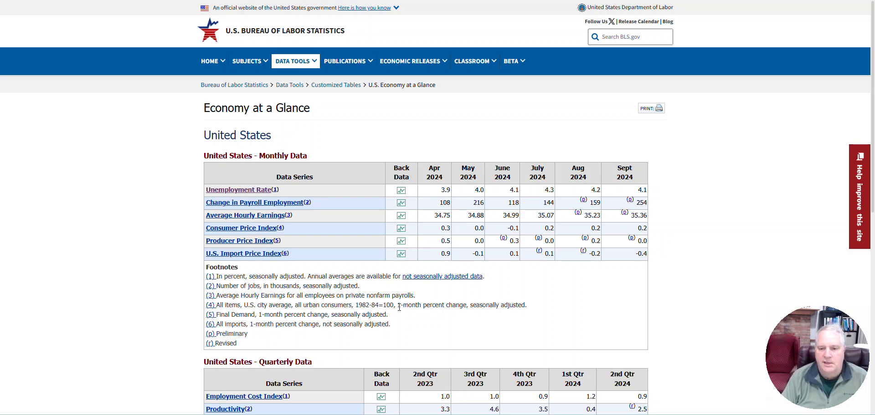
# Step: Highlight '1-month percent change' in CPI footnote 4, then view the quarterly figures below
pyautogui.doubleClick(432, 306)
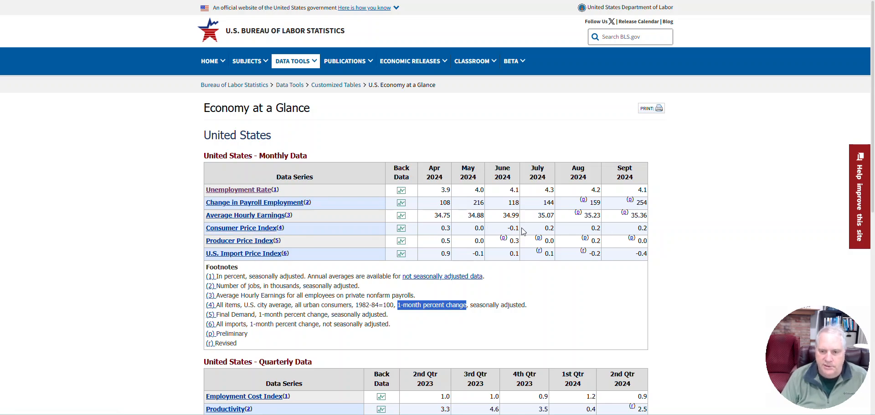
pyautogui.moveTo(547, 237)
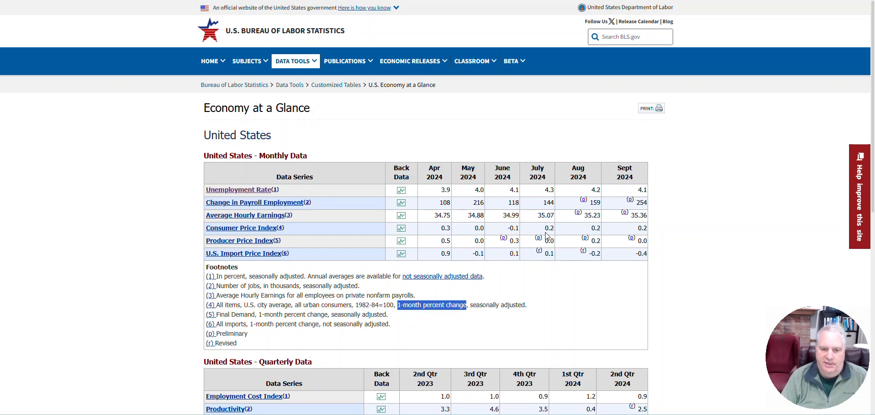
pyautogui.moveTo(459, 234)
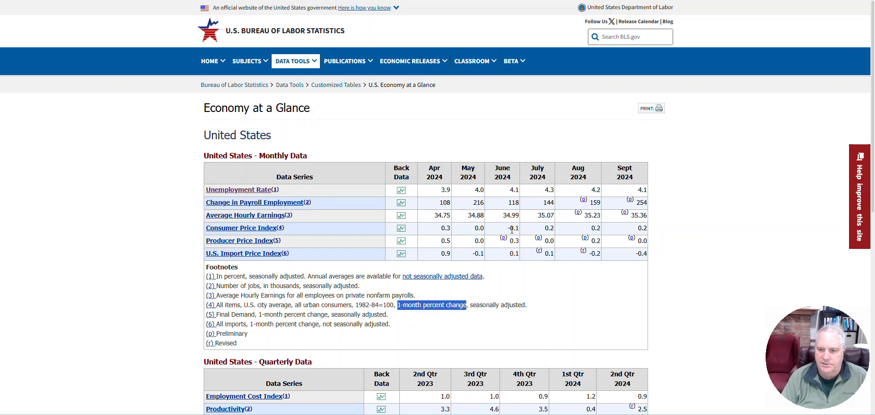
pyautogui.moveTo(481, 262)
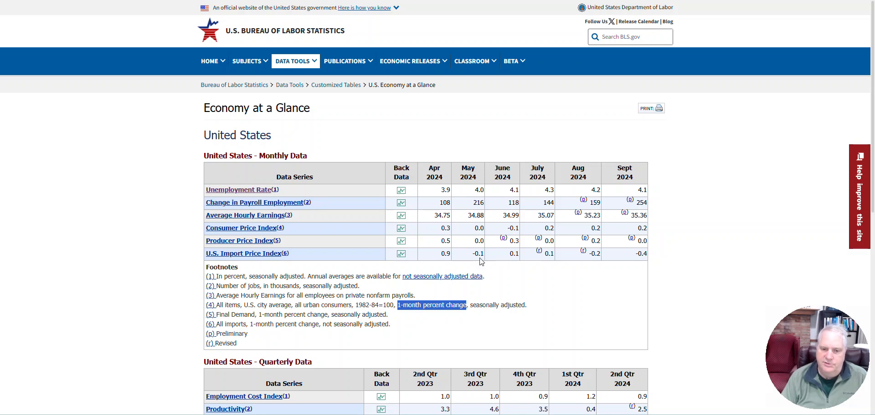
pyautogui.scroll(-3)
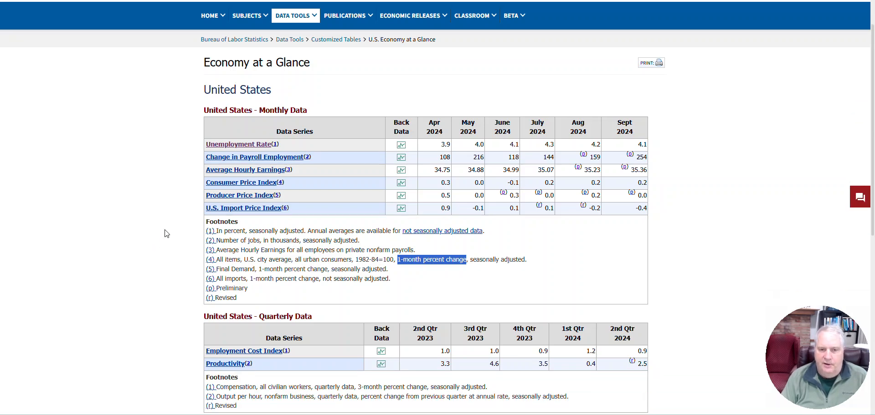
pyautogui.moveTo(239, 195)
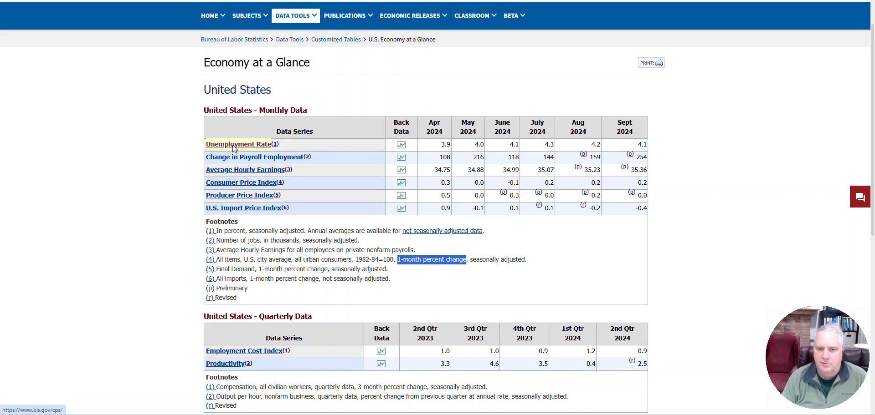
pyautogui.click(239, 144)
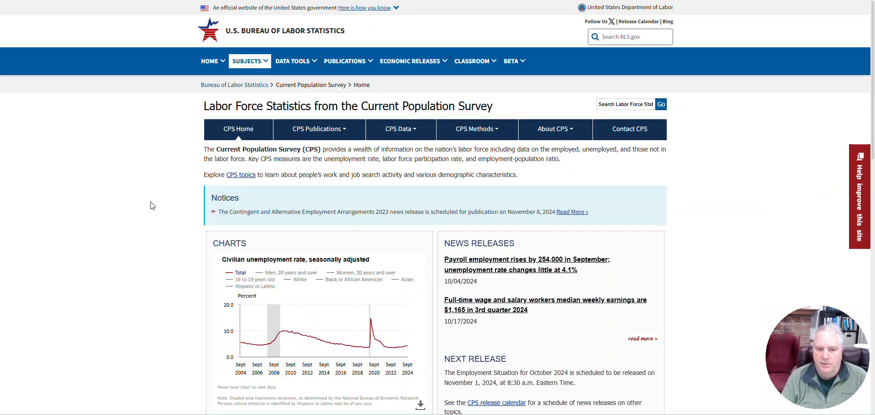
pyautogui.scroll(-3)
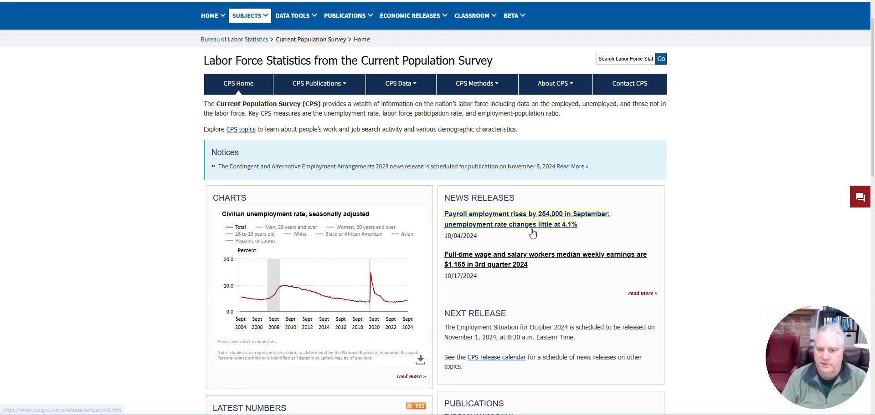
pyautogui.moveTo(544, 281)
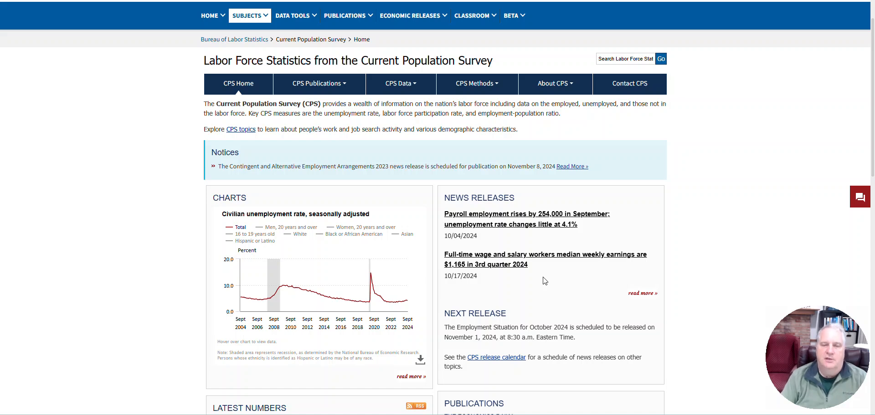
pyautogui.scroll(-3)
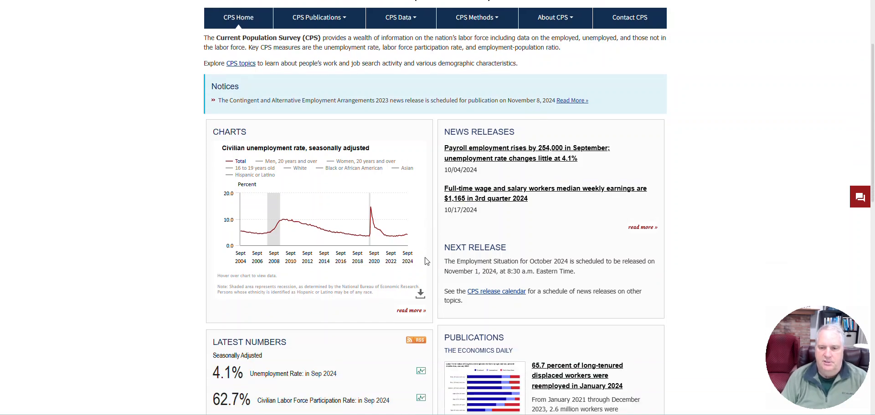
pyautogui.scroll(-3)
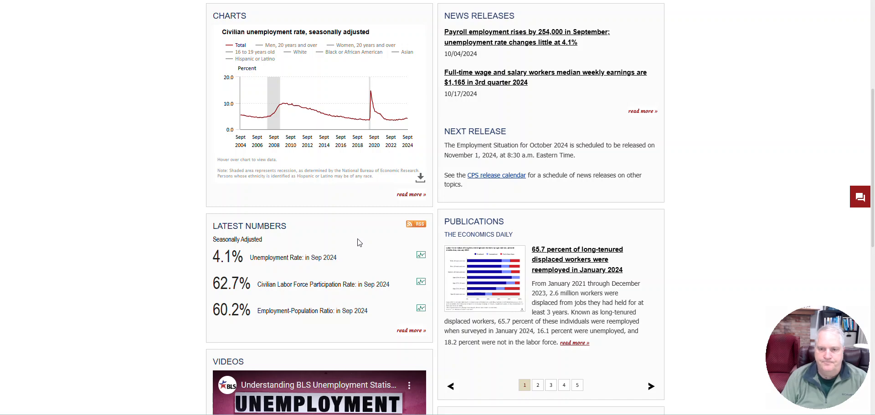
pyautogui.moveTo(258, 278)
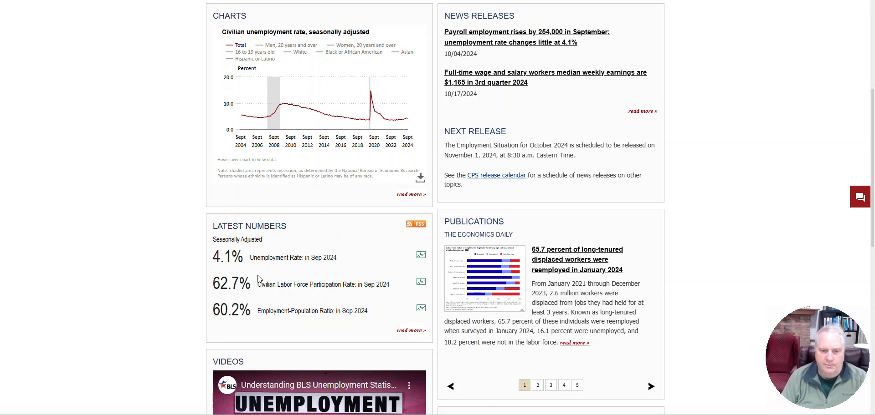
pyautogui.moveTo(285, 270)
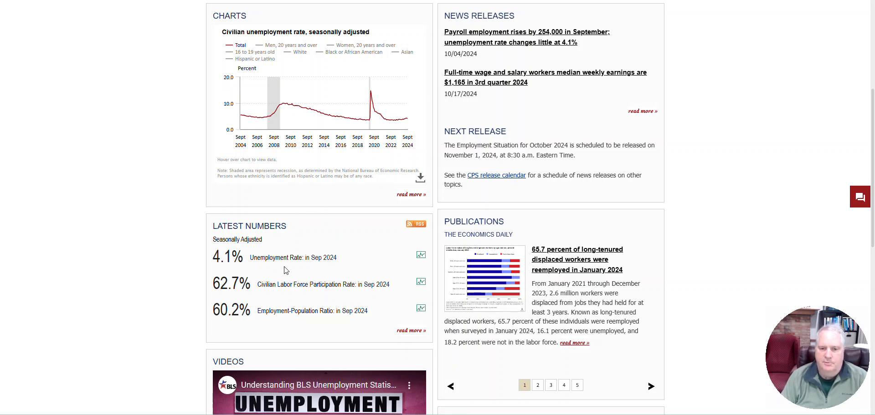
pyautogui.moveTo(337, 299)
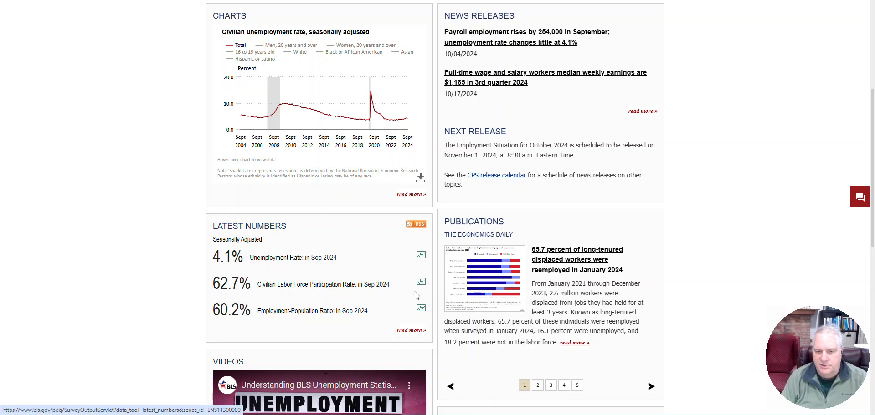
pyautogui.moveTo(420, 309)
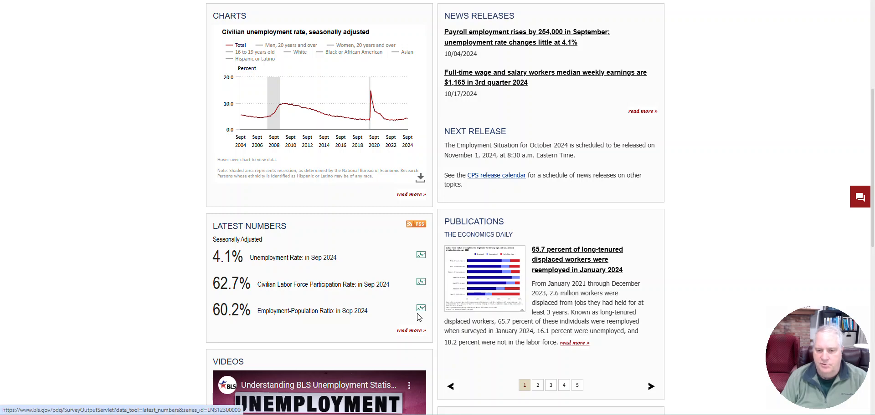
pyautogui.moveTo(420, 308)
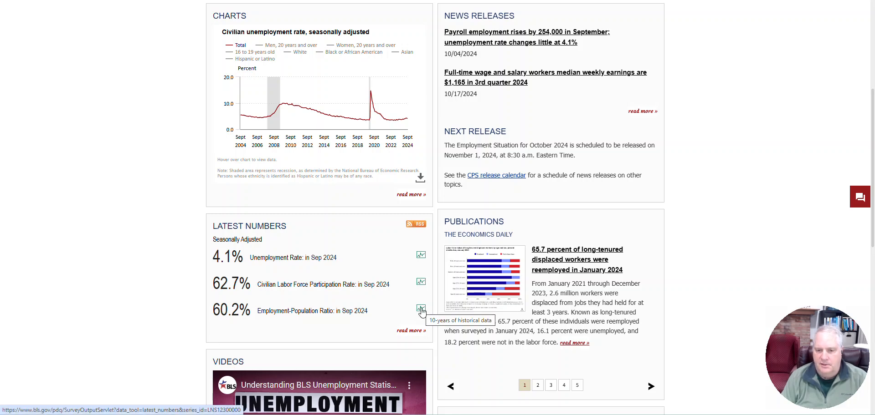
# Step: Open the 10-year Employment-Population Ratio series page with its 2014–2024 graph
pyautogui.click(421, 311)
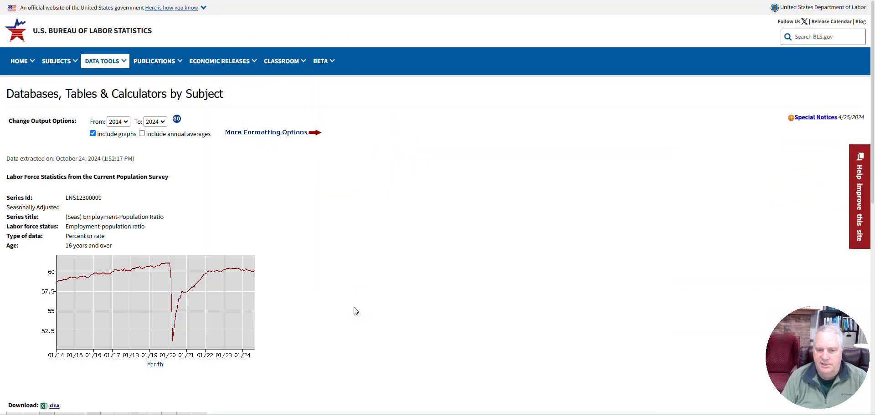
pyautogui.moveTo(346, 288)
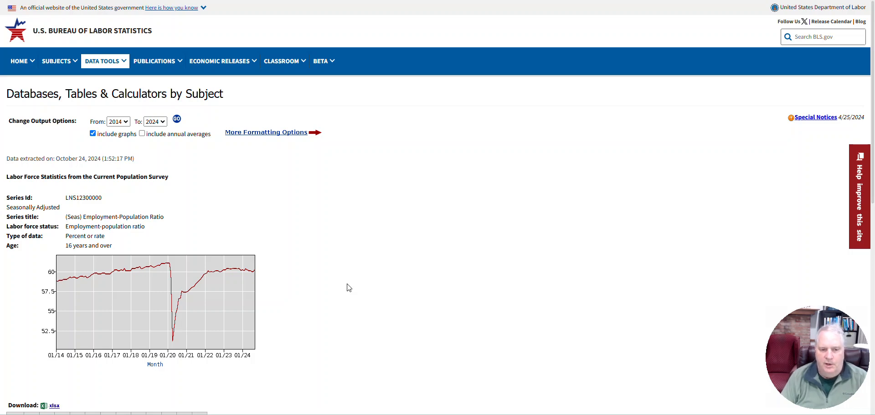
pyautogui.moveTo(305, 284)
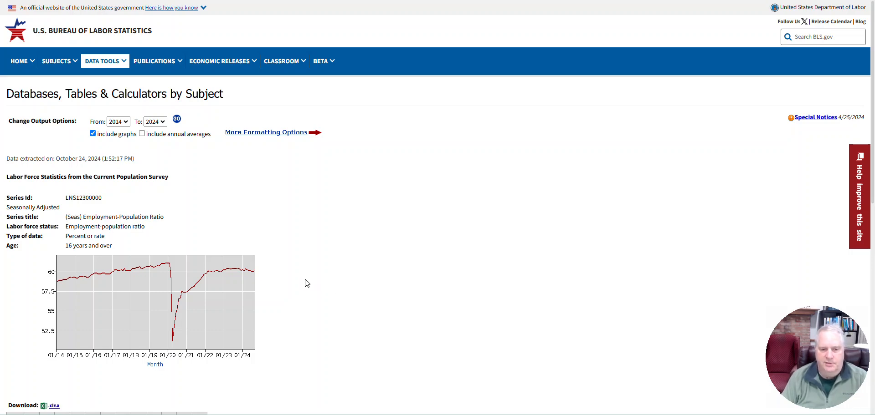
pyautogui.moveTo(61, 284)
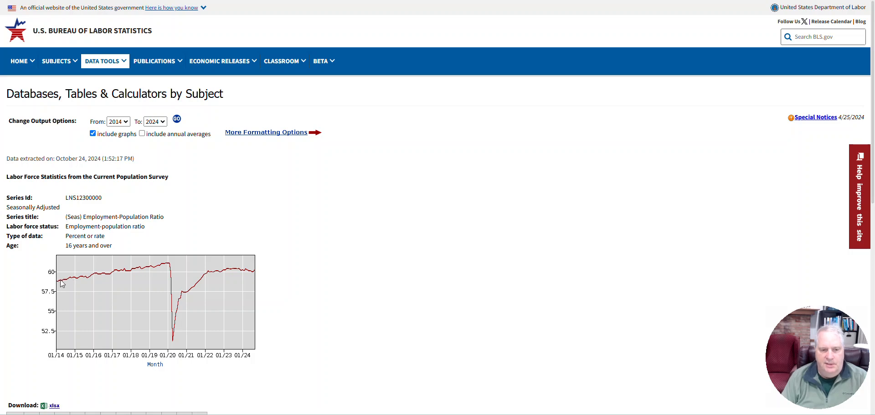
pyautogui.moveTo(80, 283)
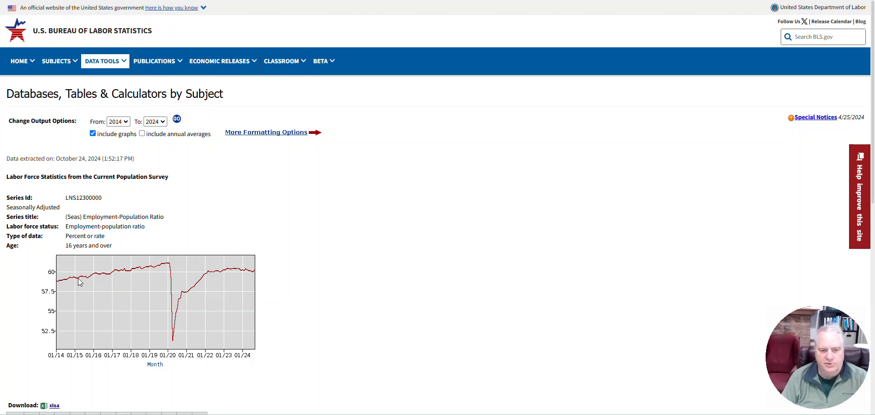
pyautogui.moveTo(110, 279)
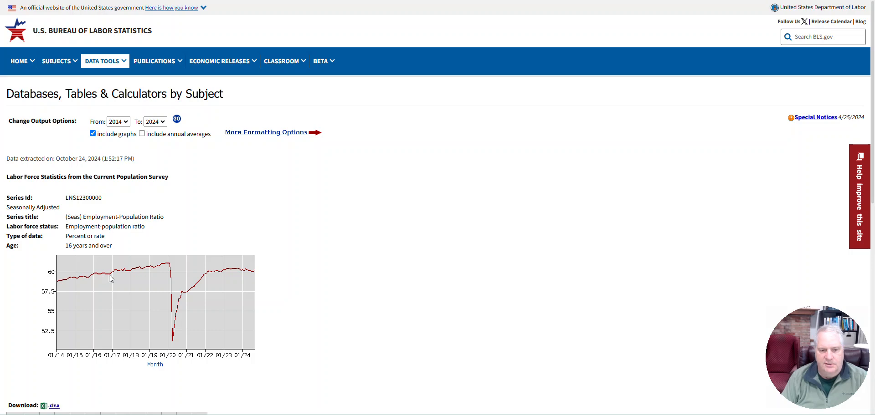
pyautogui.moveTo(165, 268)
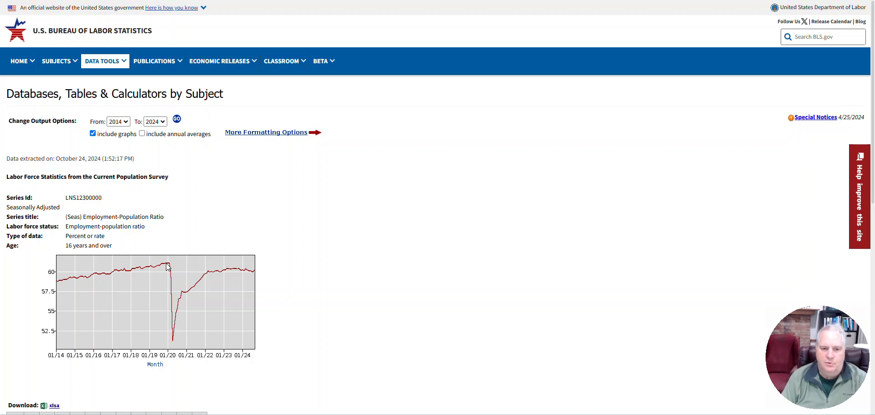
pyautogui.moveTo(133, 273)
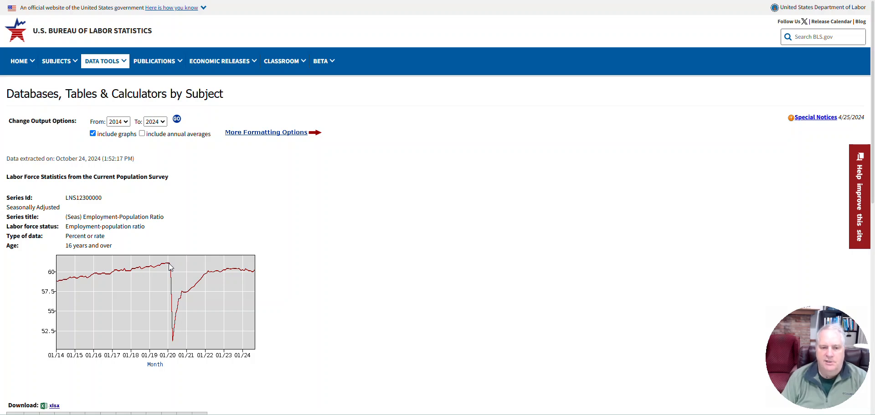
pyautogui.moveTo(202, 263)
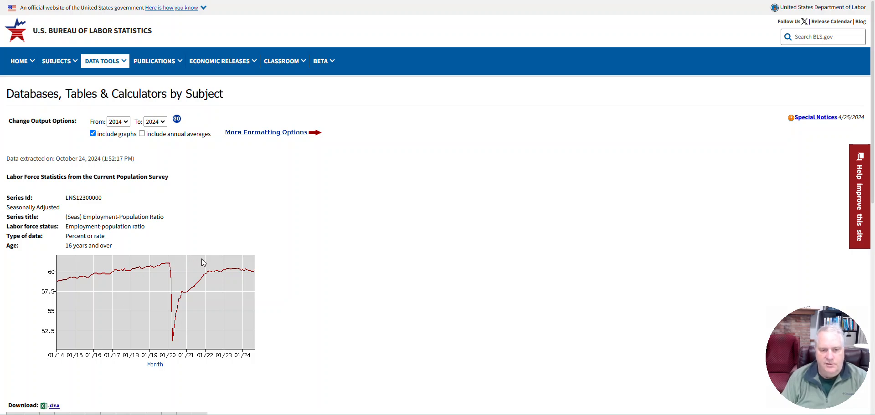
pyautogui.moveTo(196, 256)
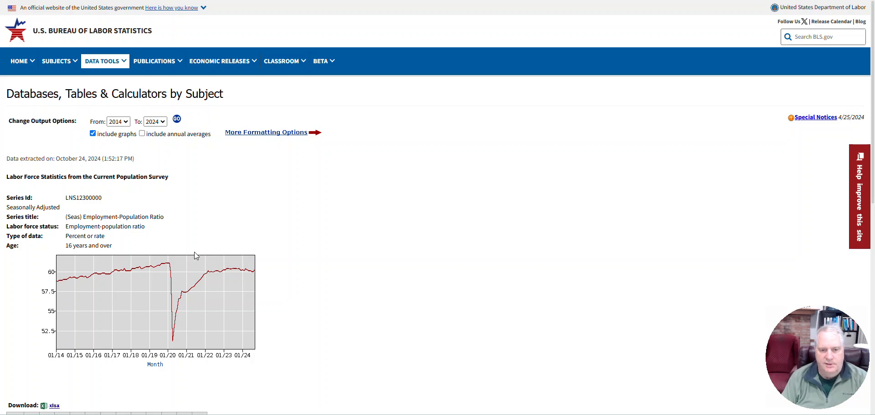
pyautogui.moveTo(170, 266)
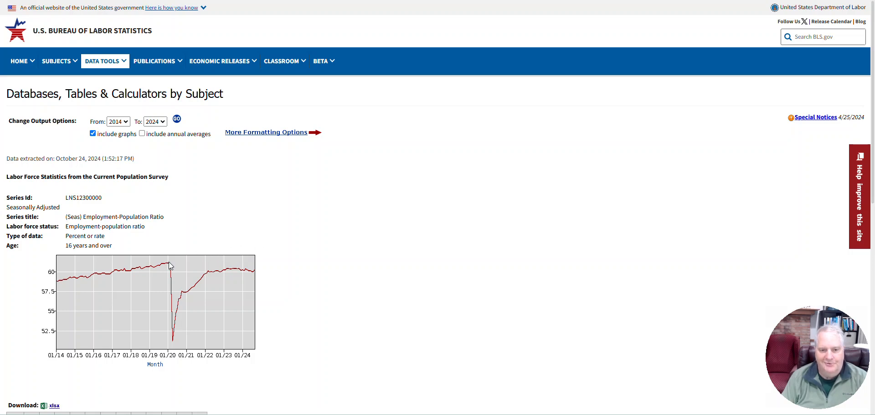
pyautogui.moveTo(189, 259)
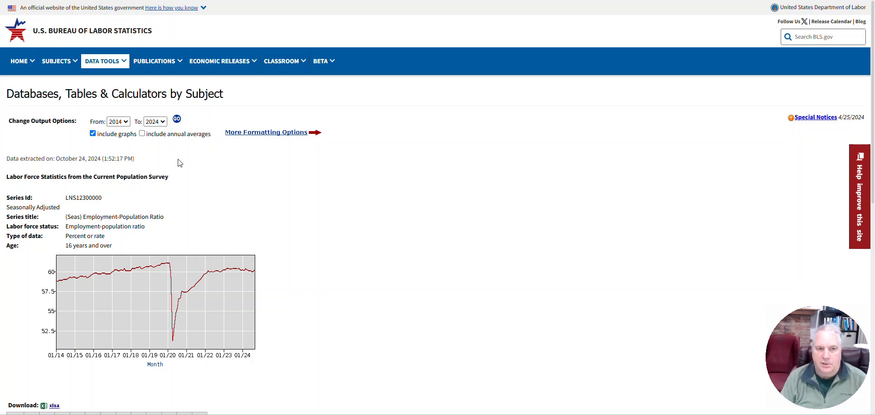
pyautogui.moveTo(92, 30)
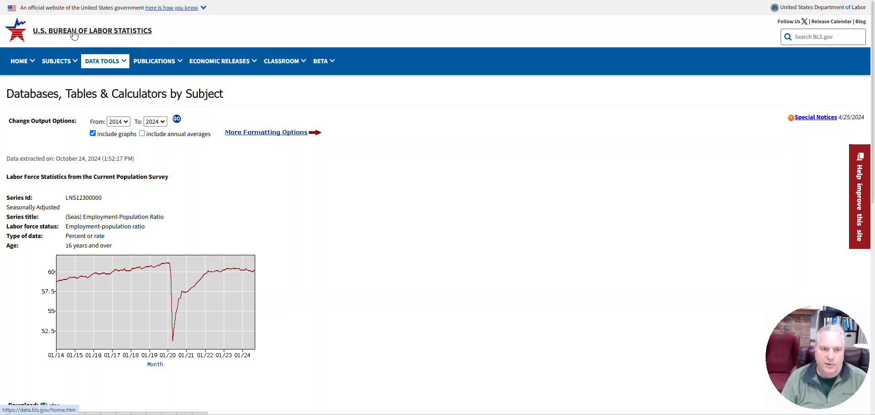
# Step: Return to the BLS home page and view the CPI Inflation Calculator and Latest Numbers
pyautogui.click(91, 30)
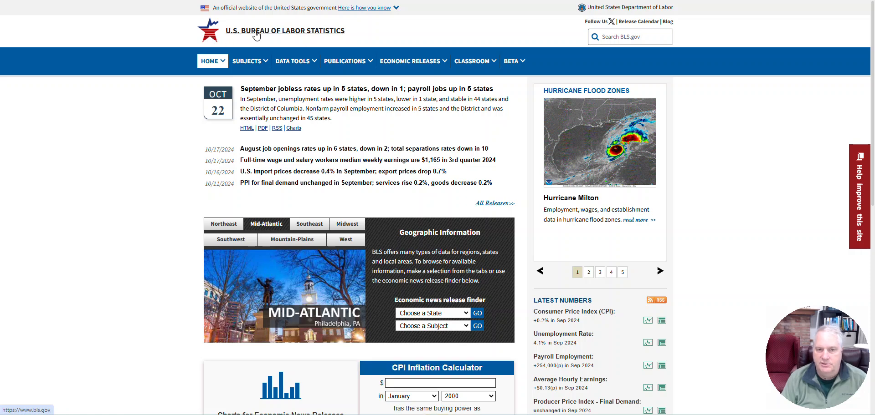
pyautogui.moveTo(214, 62)
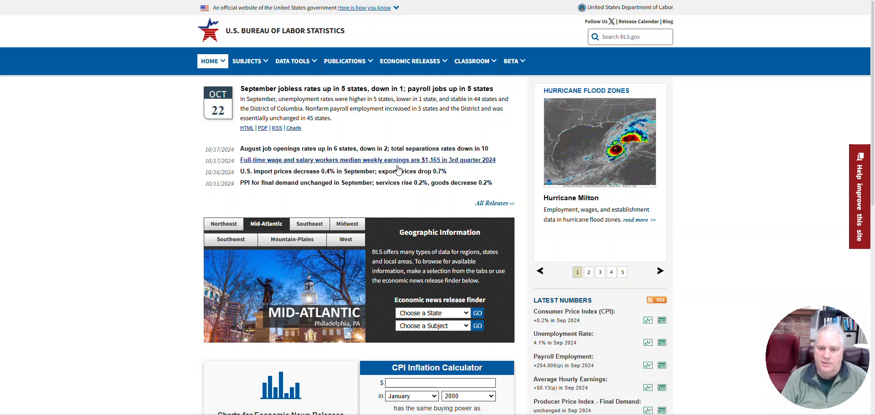
pyautogui.scroll(-3)
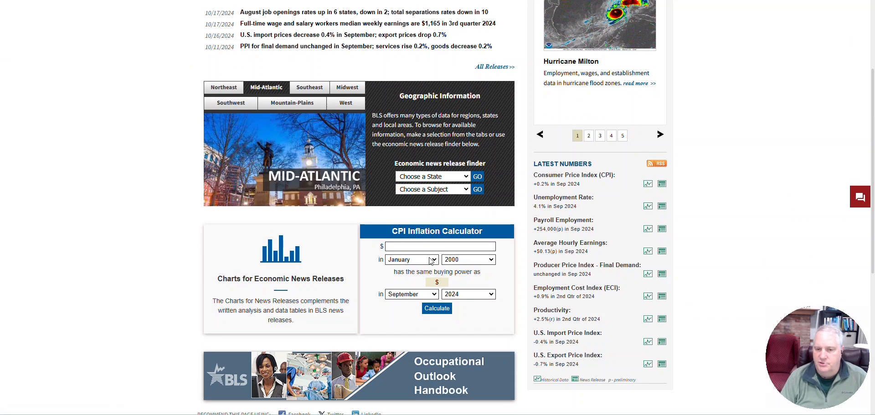
# Step: Convert $1000 from January 1990 to September 2024 dollars, yielding $2,474.89
pyautogui.click(439, 247)
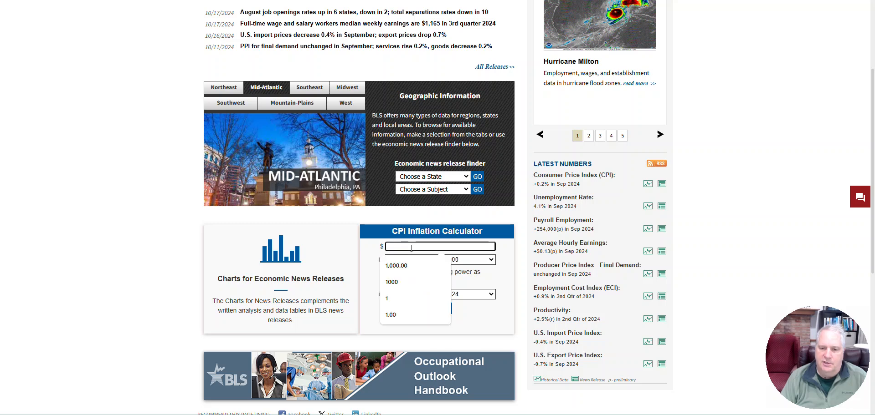
pyautogui.write('1000')
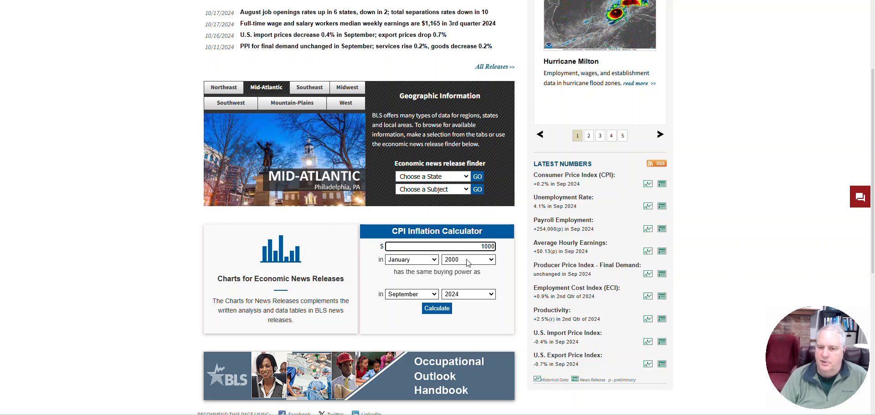
pyautogui.click(468, 259)
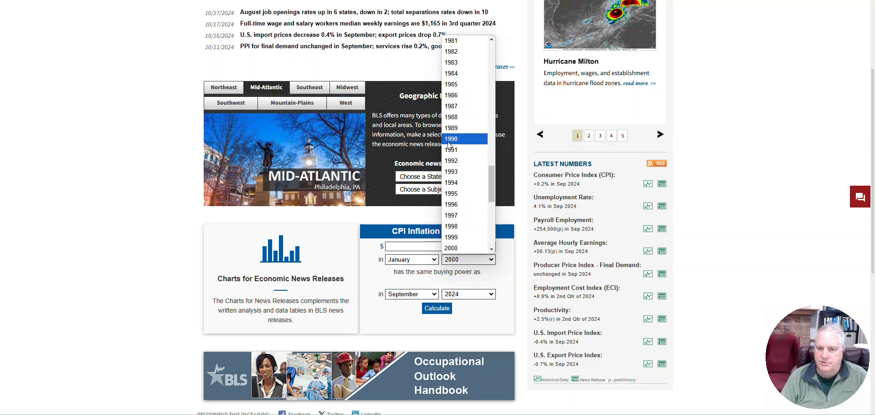
pyautogui.click(450, 138)
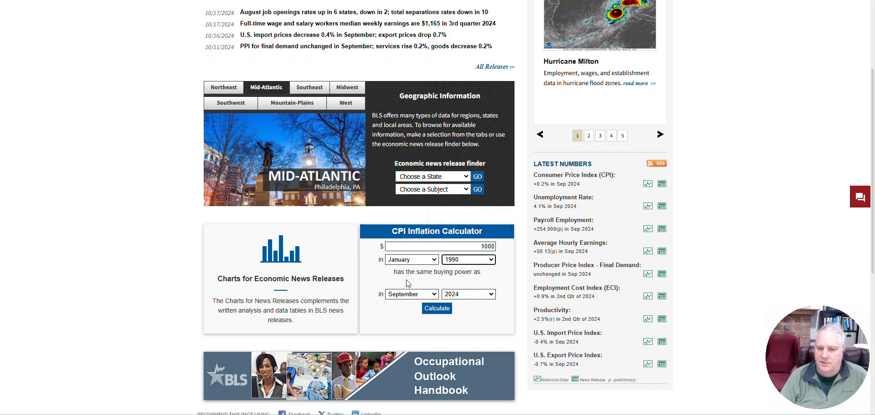
pyautogui.click(437, 309)
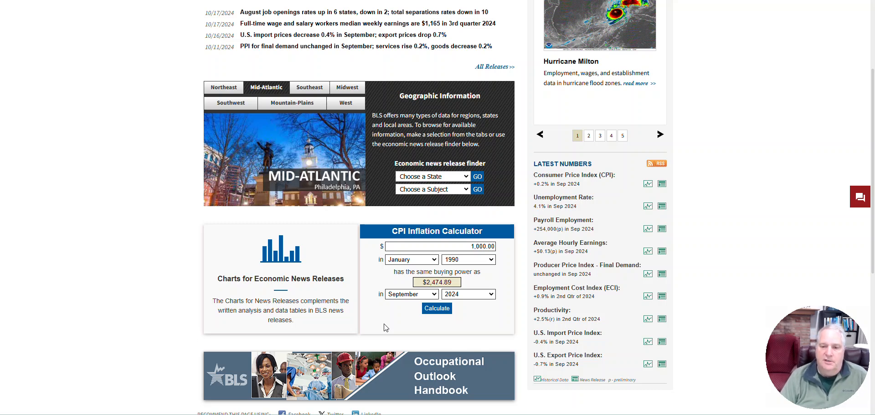
pyautogui.moveTo(387, 328)
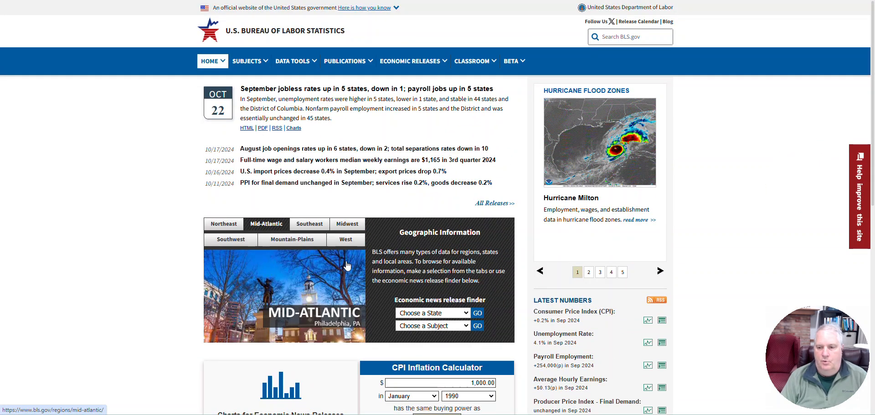
pyautogui.moveTo(323, 160)
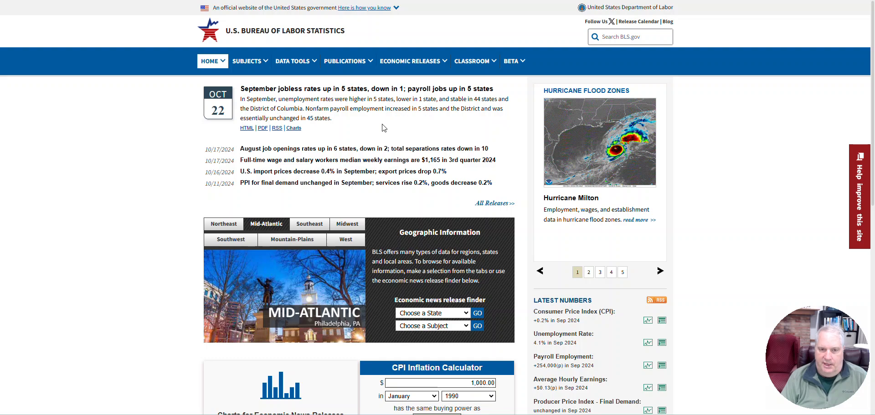
pyautogui.moveTo(246, 127)
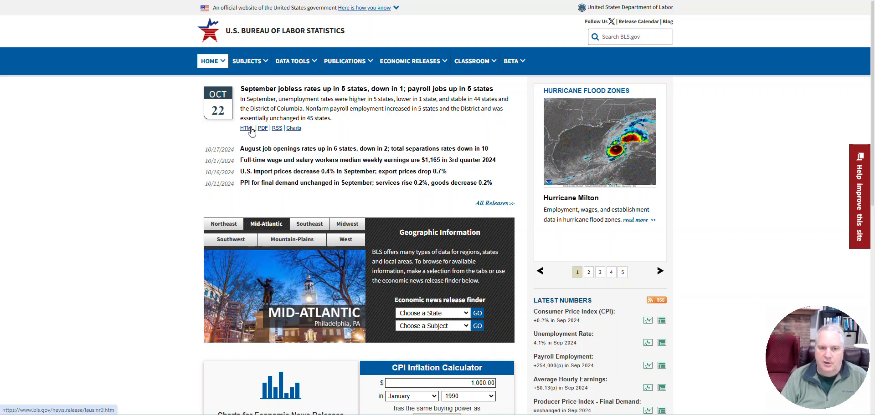
pyautogui.click(246, 127)
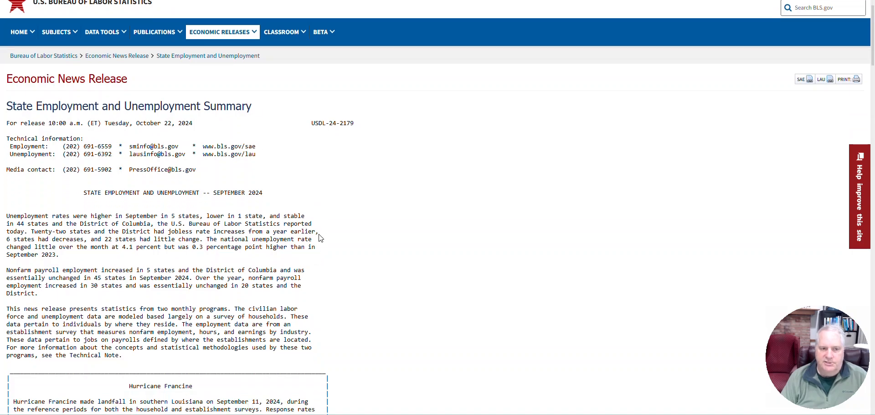
pyautogui.scroll(-3)
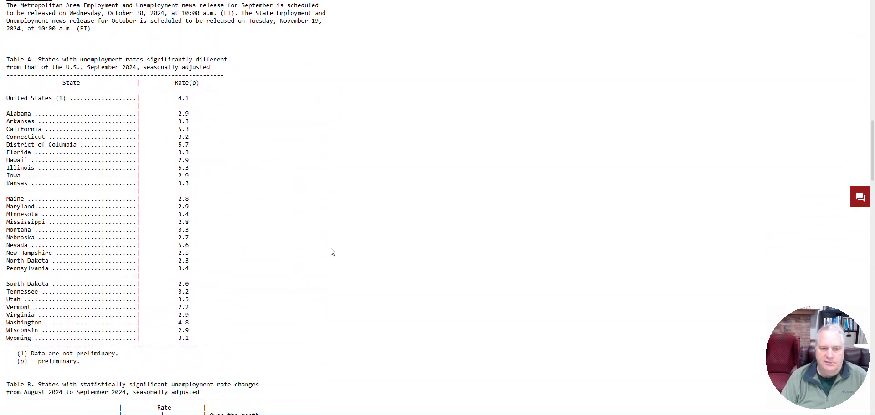
pyautogui.scroll(-3)
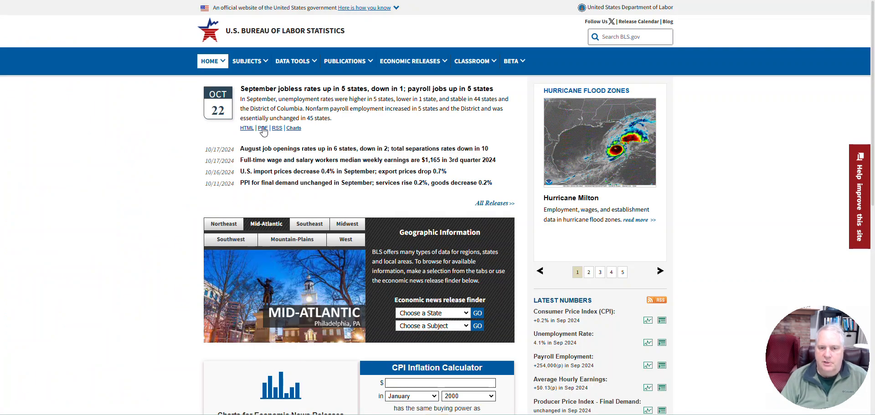
pyautogui.moveTo(294, 128)
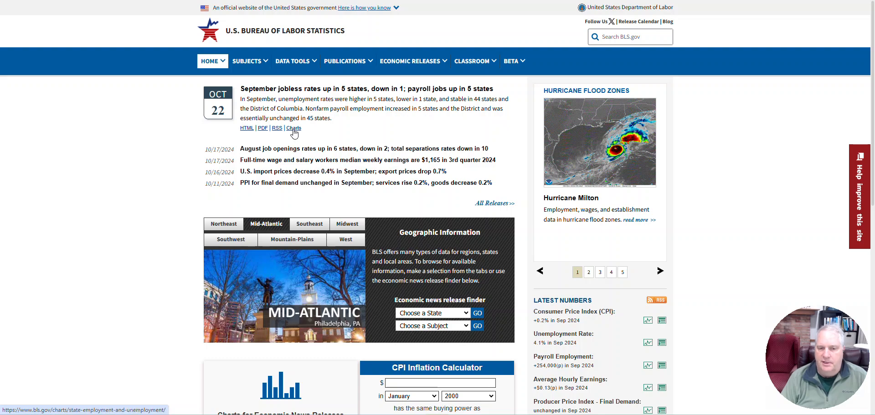
# Step: Open the jobless release charts and check Ohio's 4.5% on the state unemployment map
pyautogui.click(293, 127)
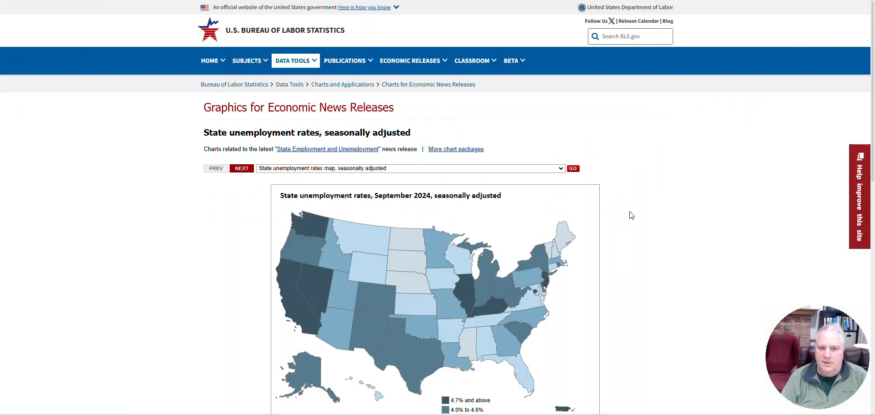
pyautogui.scroll(-3)
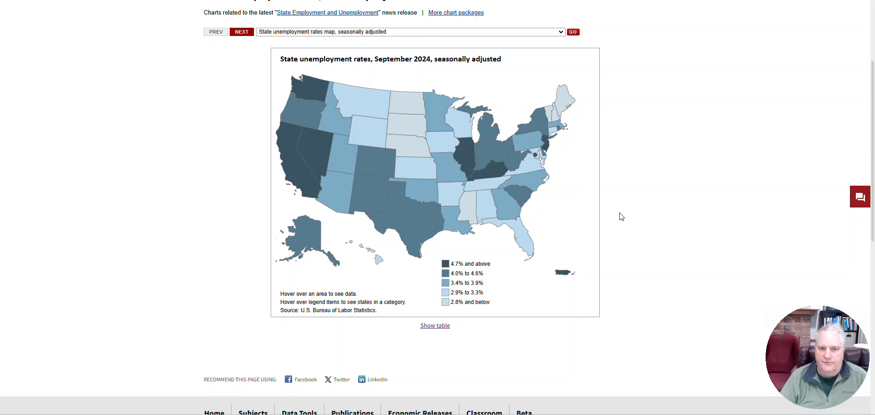
pyautogui.moveTo(567, 218)
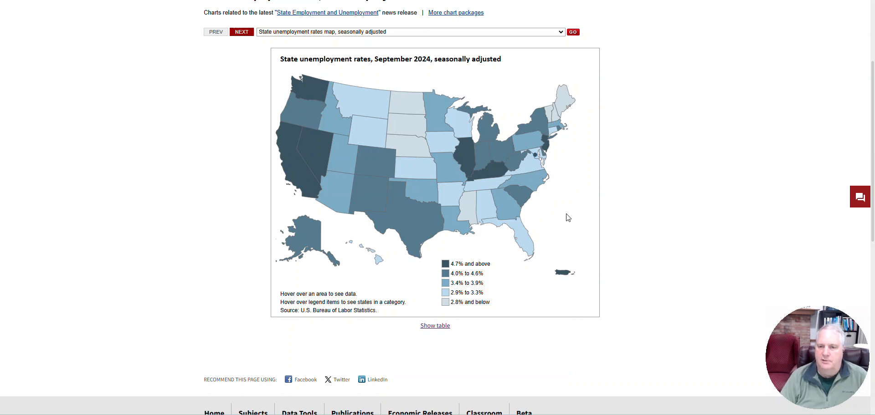
pyautogui.moveTo(498, 155)
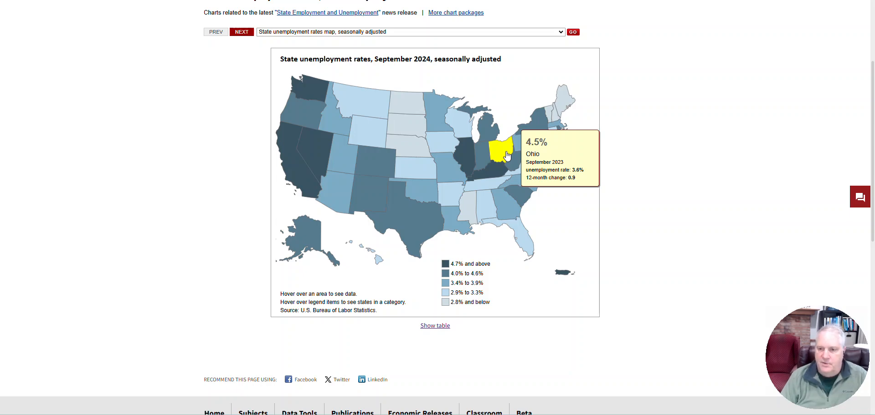
pyautogui.scroll(-3)
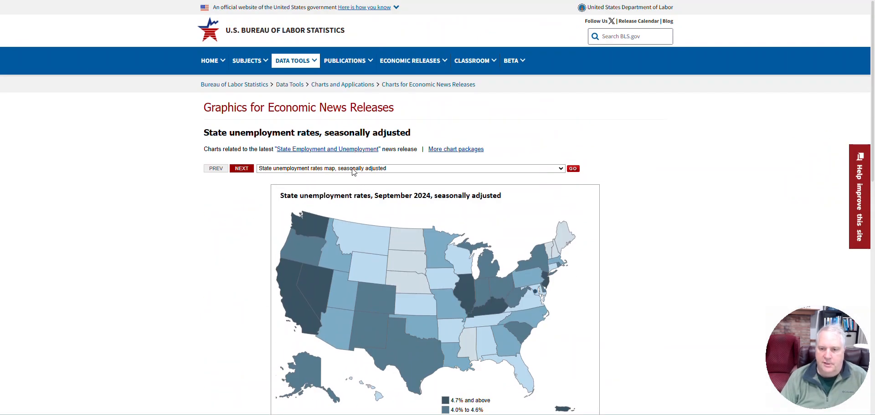
pyautogui.click(410, 168)
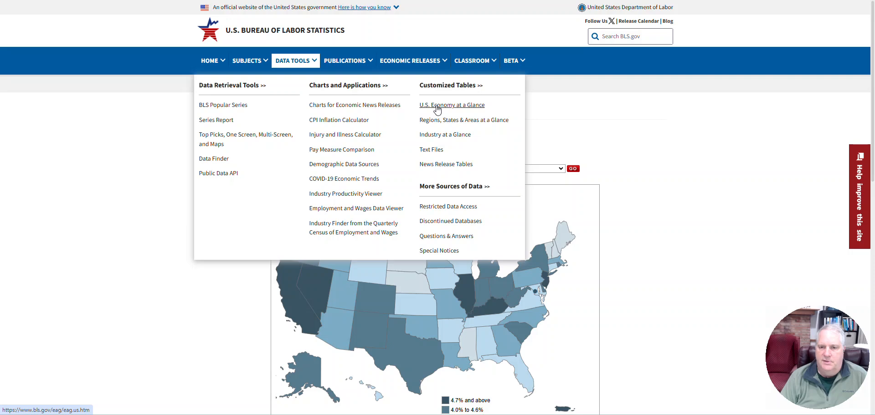
# Step: Open U.S. Economy at a Glance from Data Tools and scroll through its tables
pyautogui.click(452, 105)
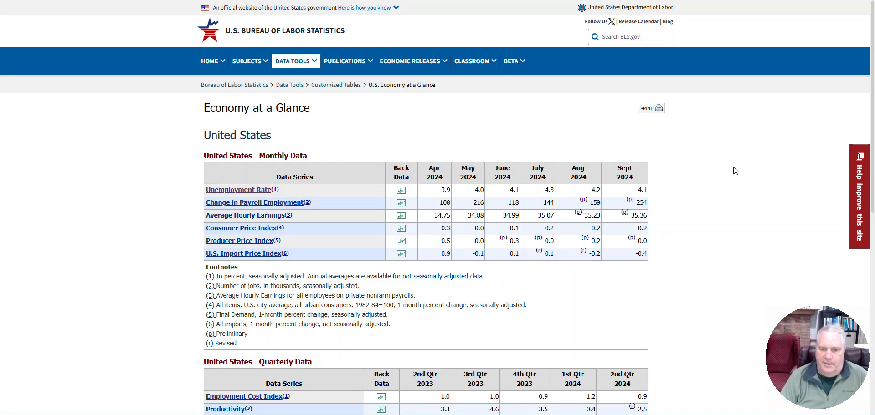
pyautogui.moveTo(254, 237)
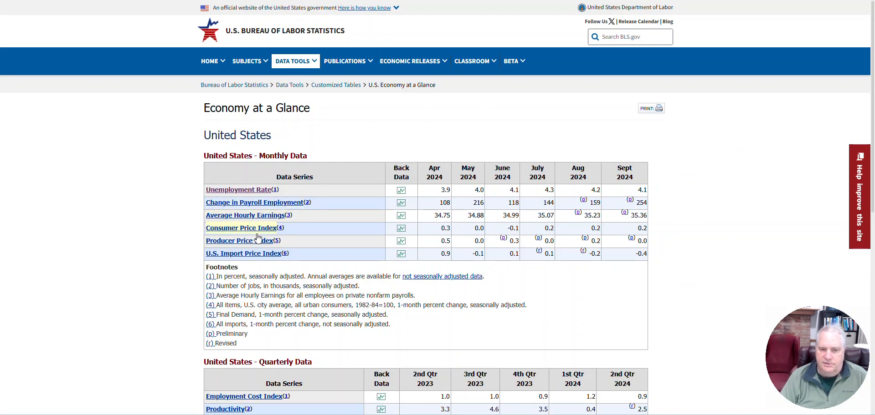
pyautogui.scroll(-3)
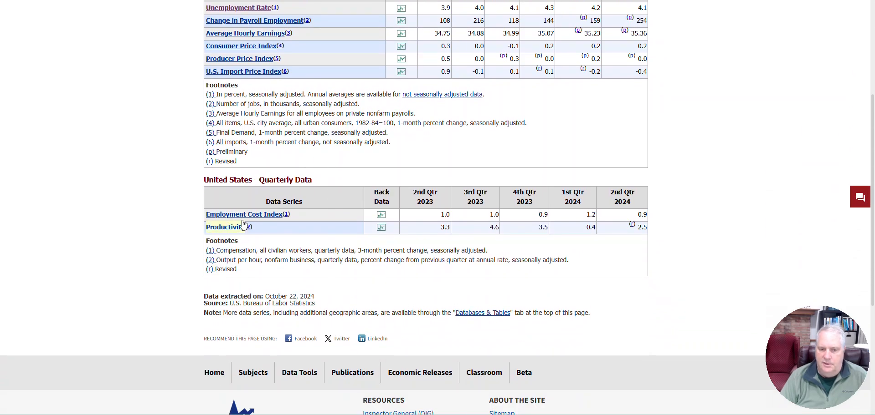
pyautogui.scroll(3)
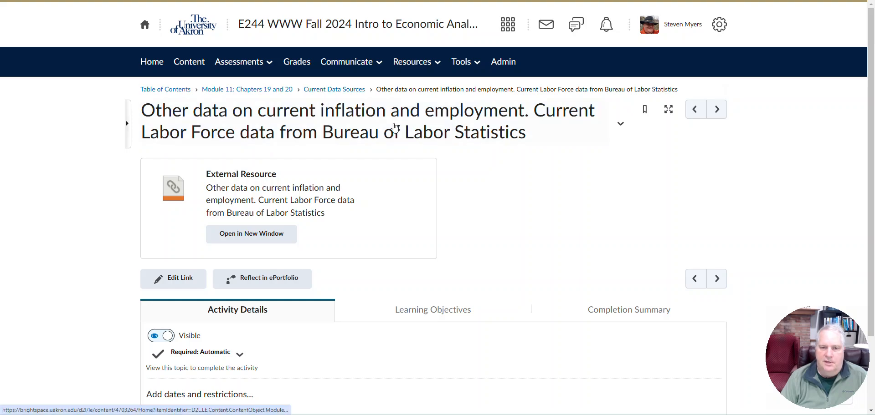
pyautogui.moveTo(505, 216)
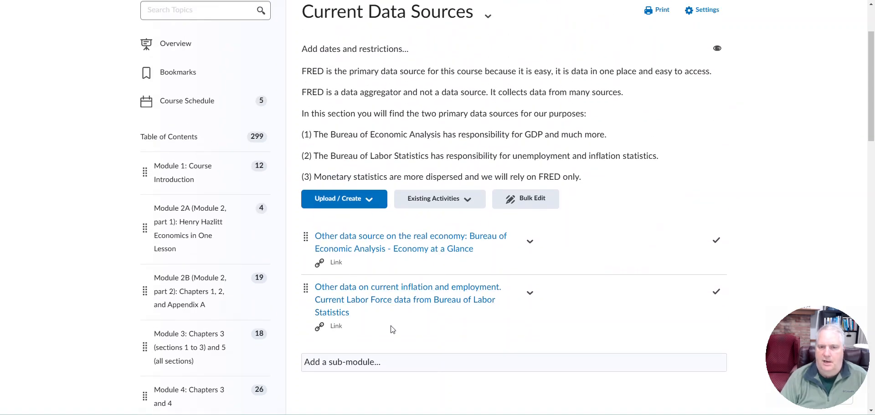
pyautogui.moveTo(547, 228)
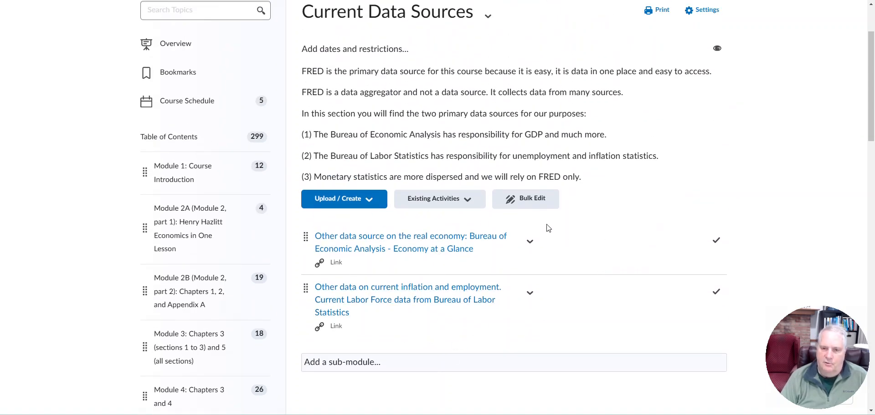
pyautogui.moveTo(466, 358)
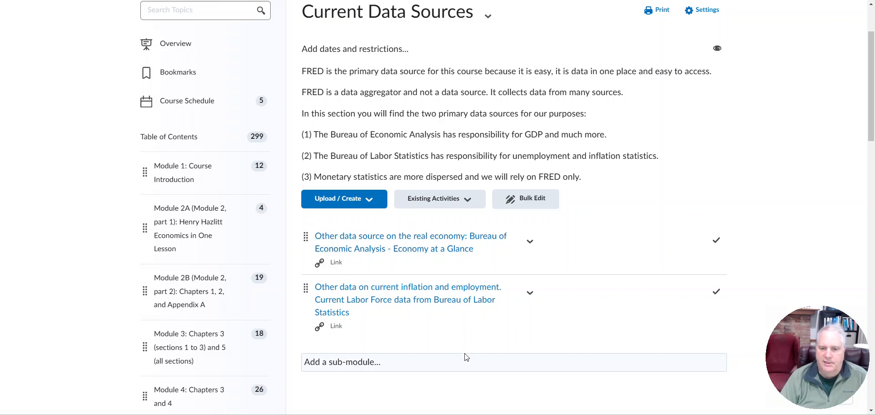
pyautogui.moveTo(407, 279)
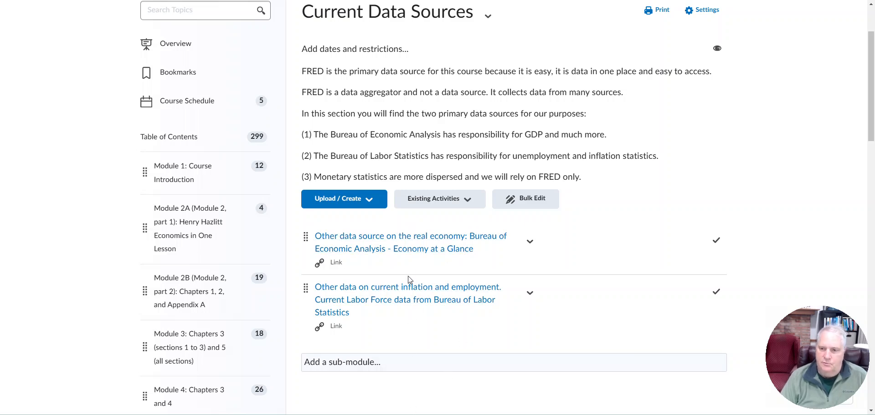
pyautogui.moveTo(387, 299)
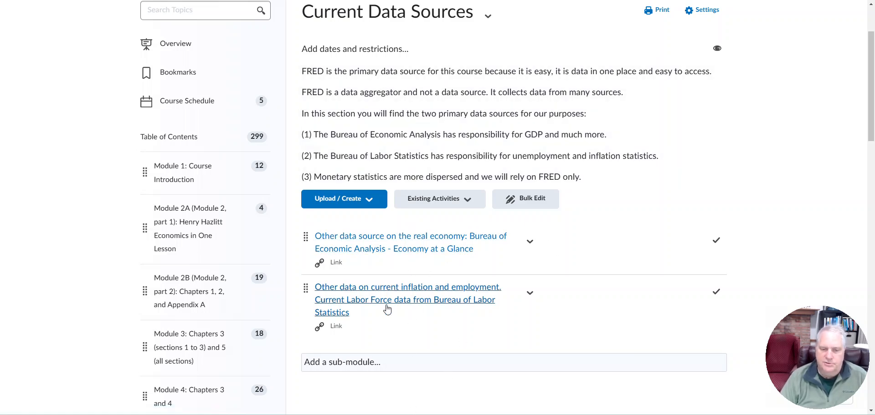